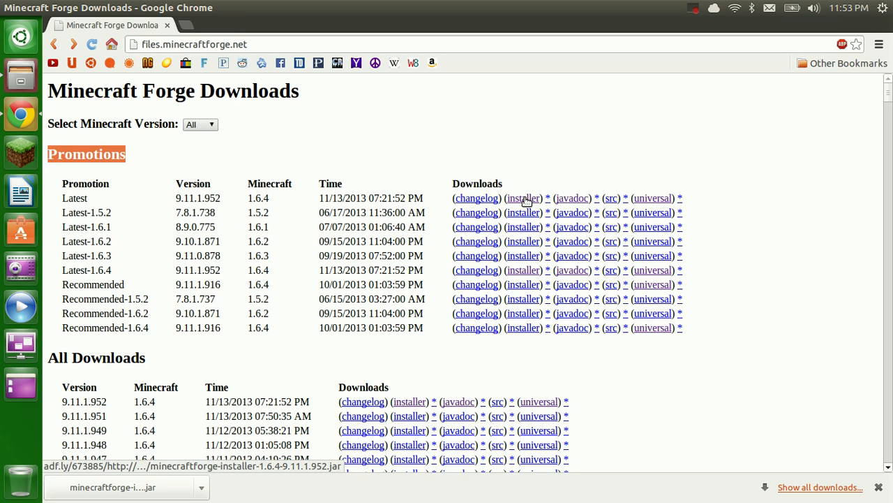
mouse_move(304, 207)
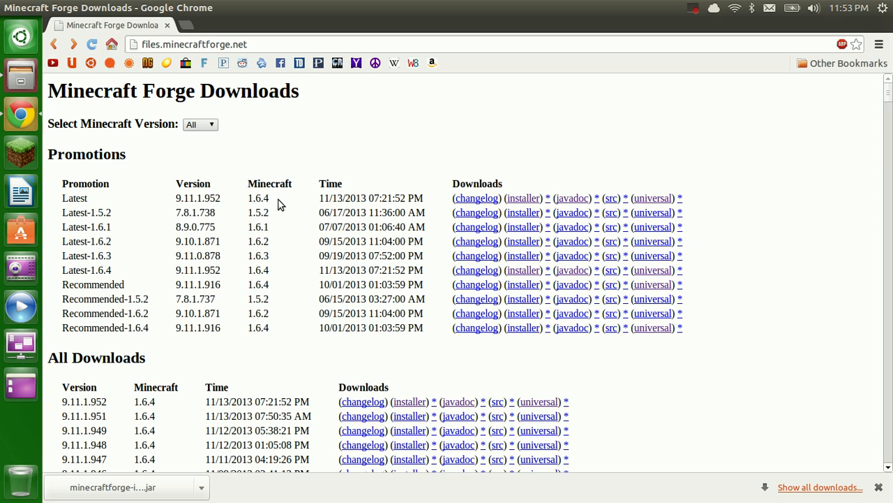
- Select the Old MC profile and set its game version to release 1.6.4
double_click(257, 199)
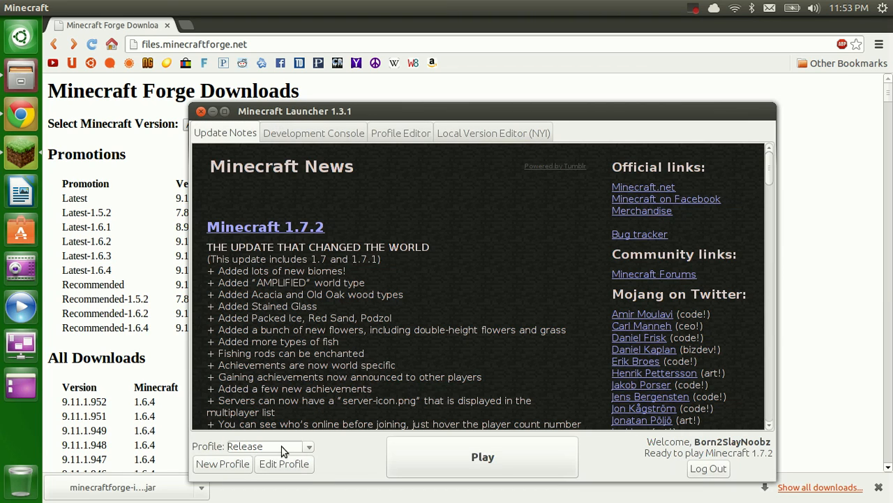
left_click(266, 447)
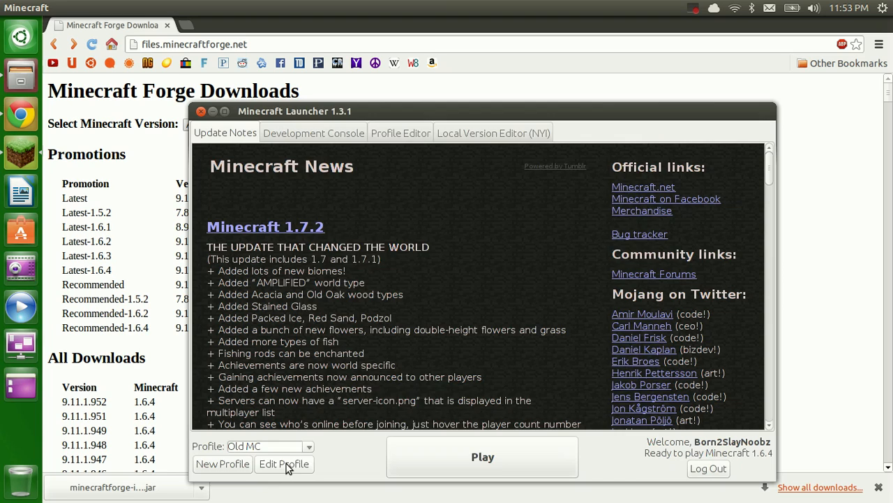
left_click(285, 463)
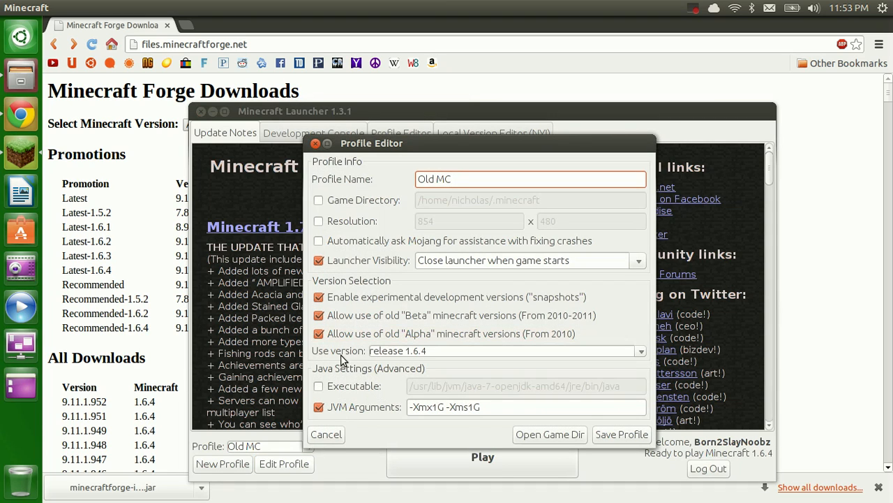
left_click(640, 350)
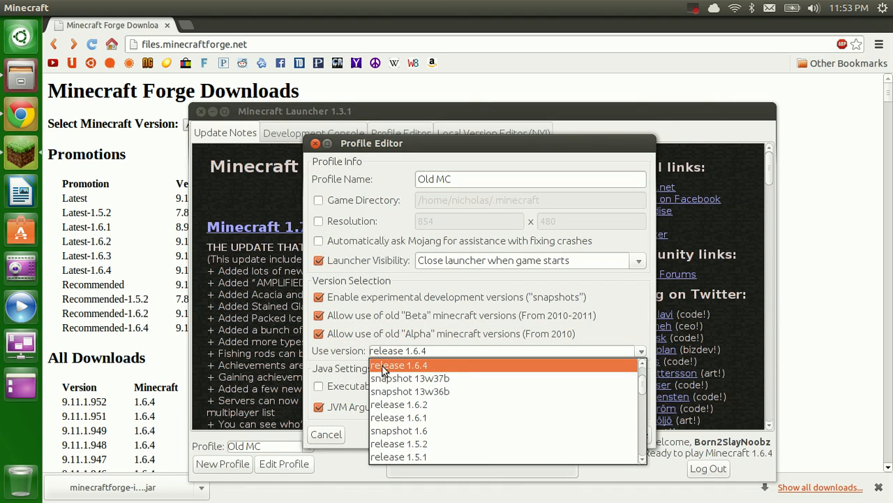
left_click(399, 366)
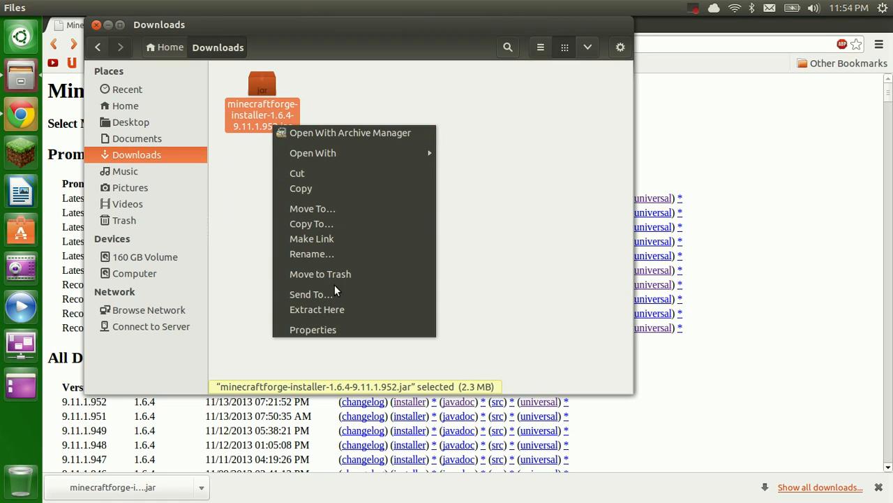
- Make the Forge installer jar executable and set OpenJDK Java 7 Runtime as its default application
left_click(313, 329)
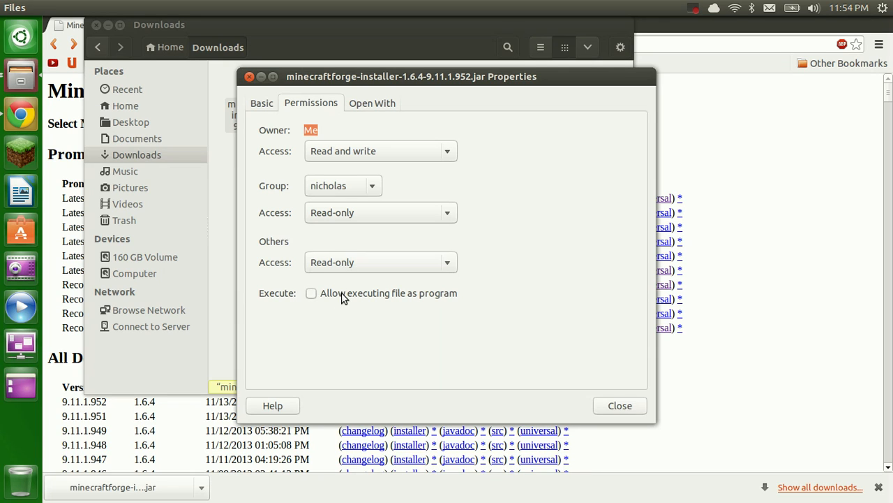
left_click(311, 293)
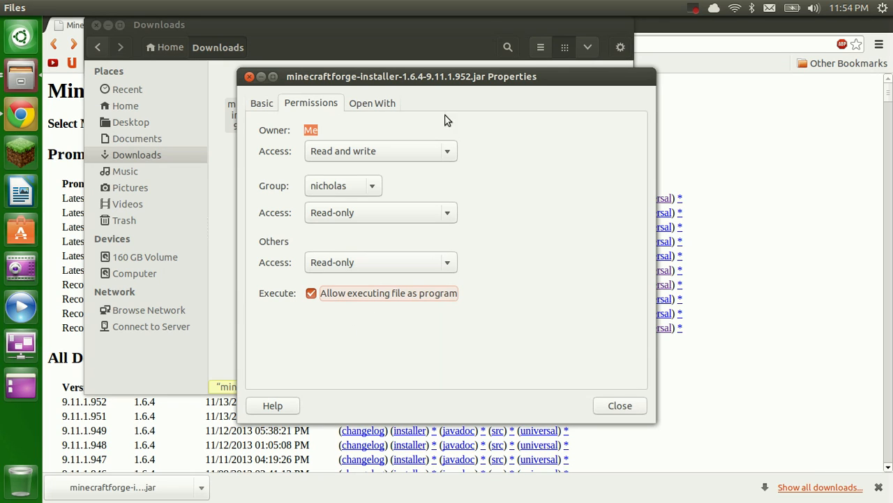
left_click(372, 103)
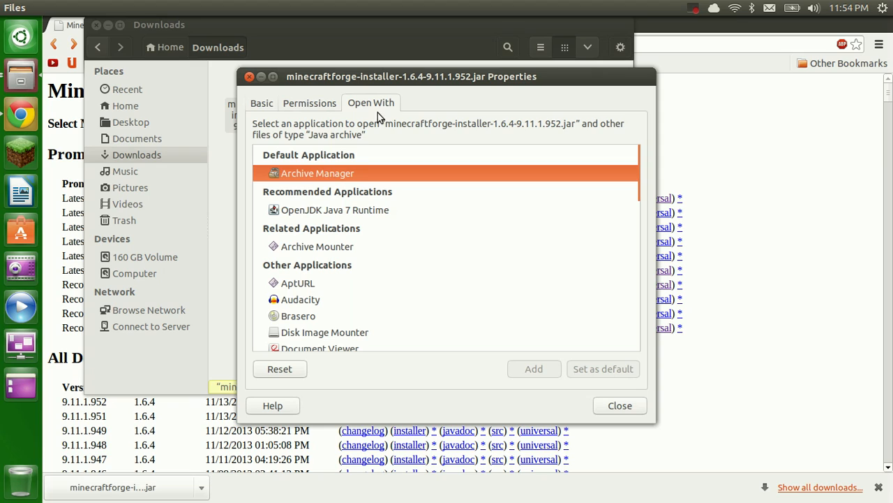
left_click(335, 209)
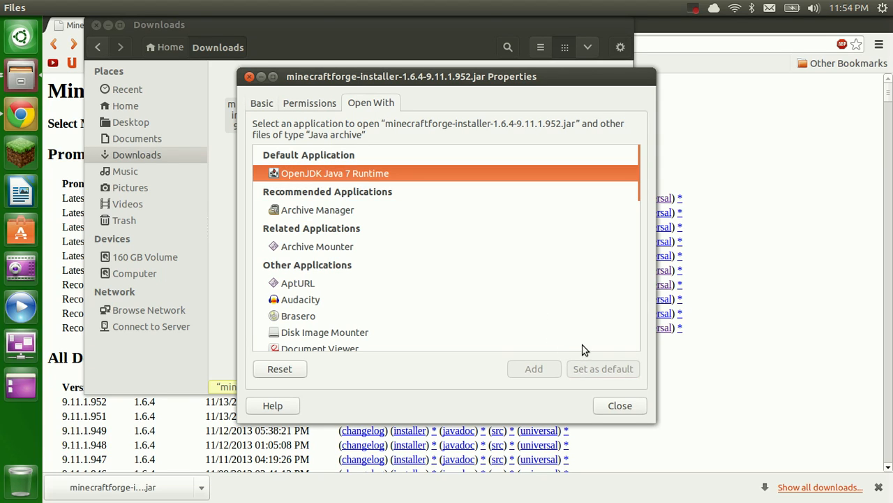
left_click(324, 332)
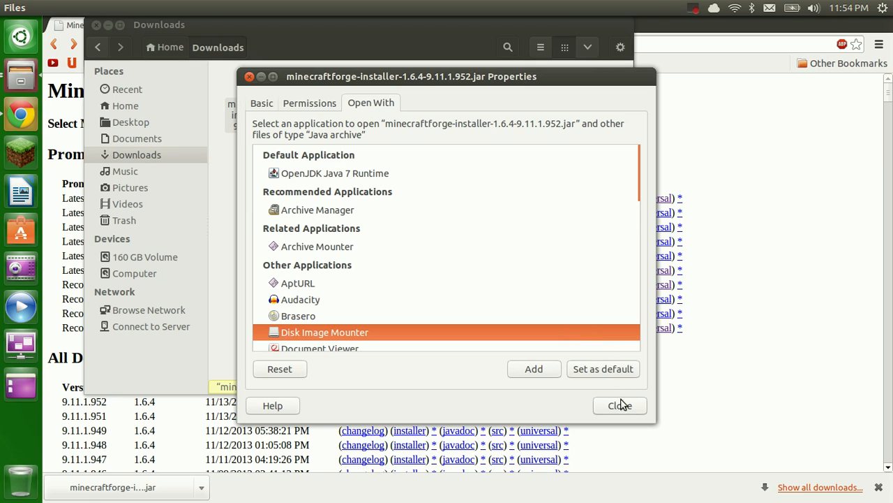
left_click(619, 405)
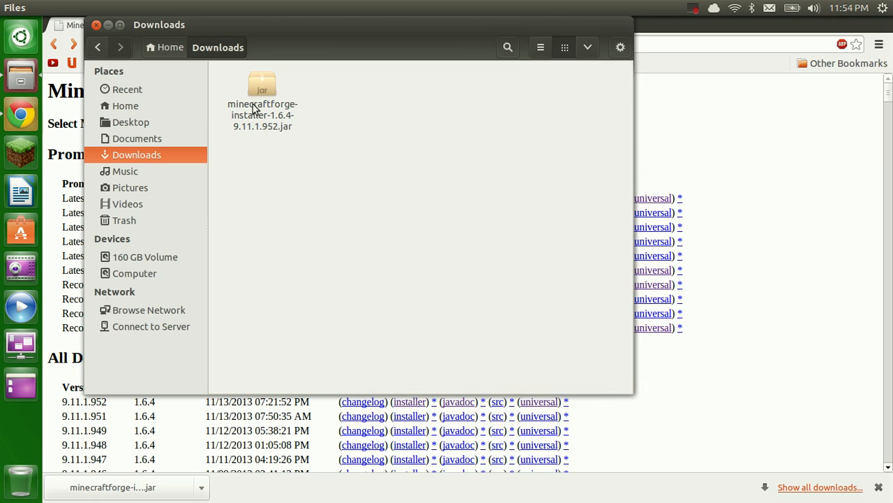
- Run the Forge installer jar, install the Forge 9.11.1.952 client and confirm the success message
double_click(262, 84)
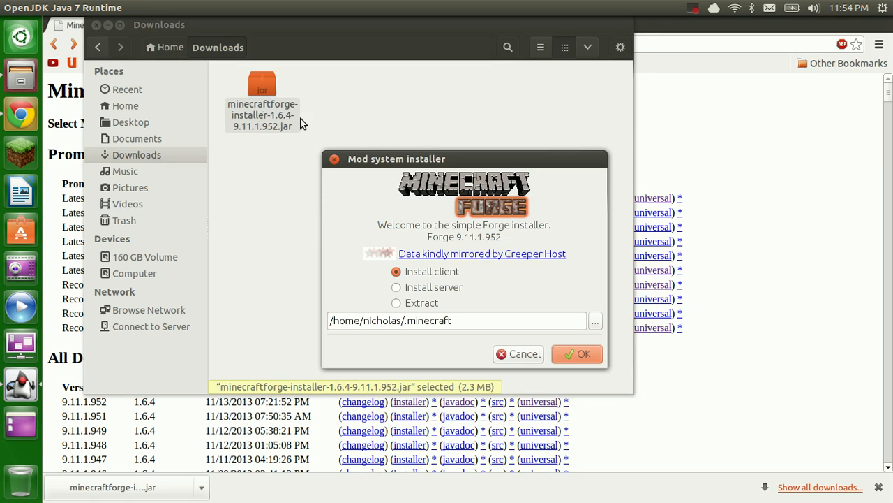
left_click_drag(463, 159, 430, 111)
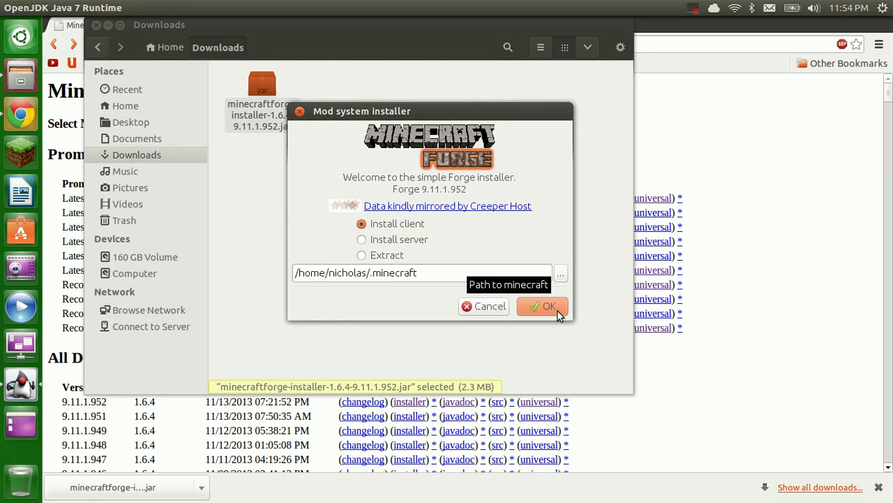
left_click(543, 305)
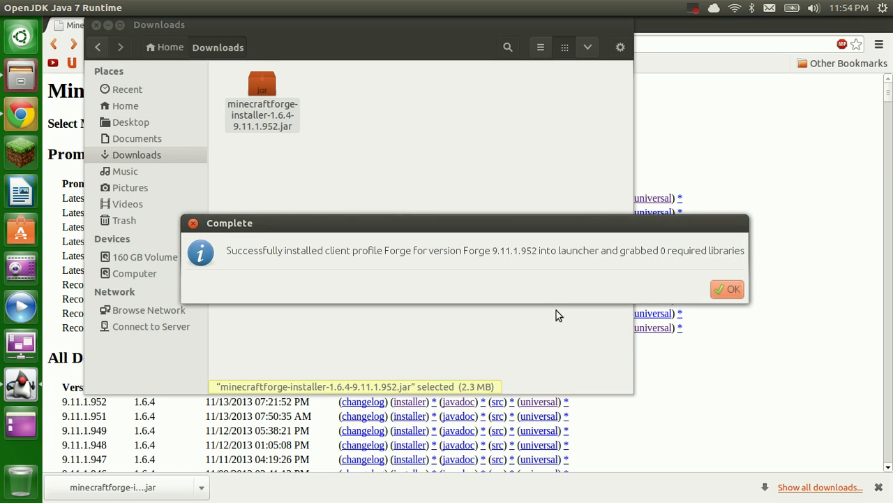
mouse_move(715, 286)
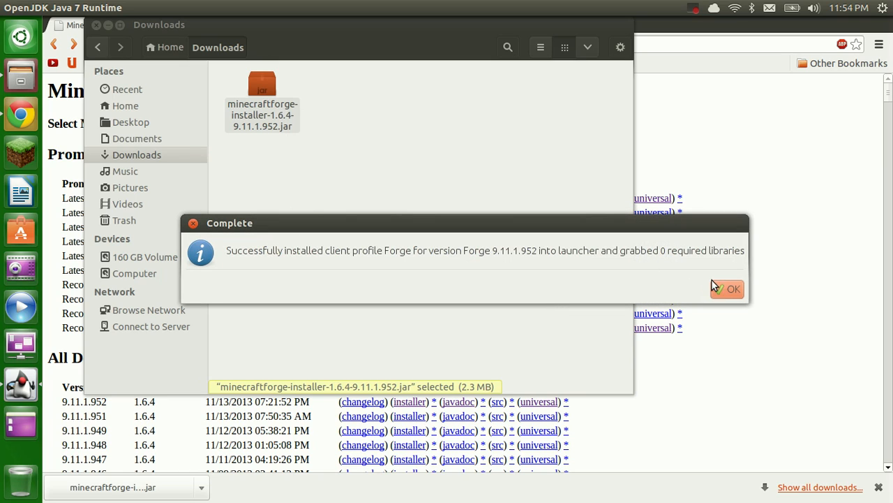
left_click(728, 289)
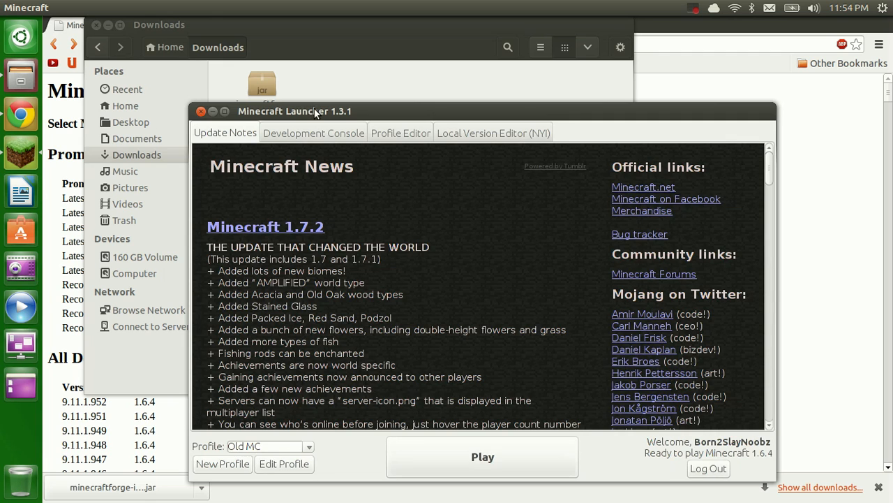
- Launch the 1.6.4 profile so the Forge-modded title screen appears
left_click(263, 377)
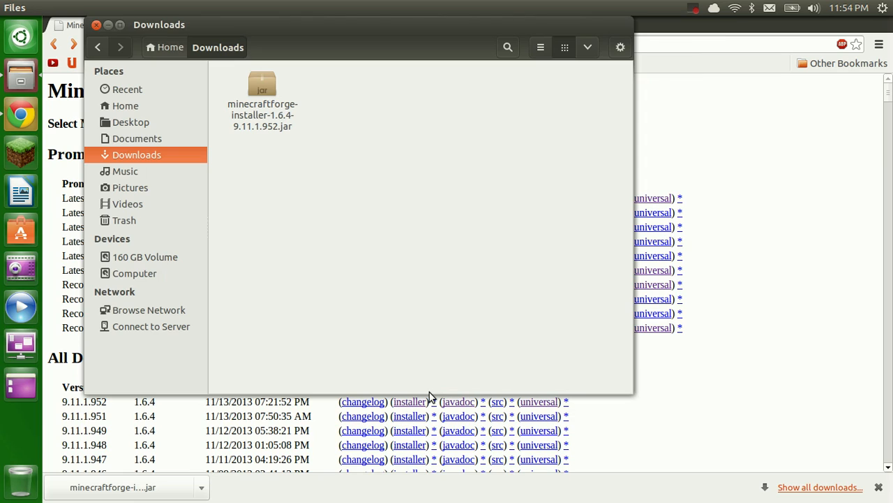
mouse_move(411, 296)
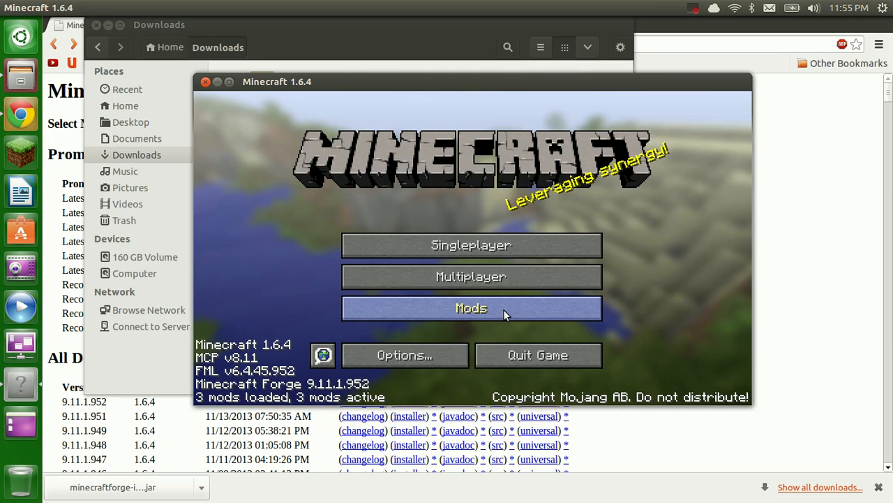
left_click(472, 309)
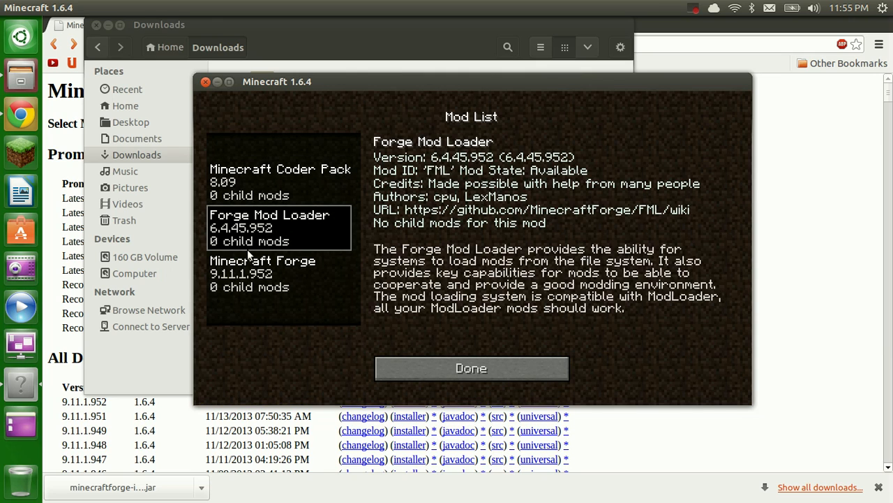
left_click(262, 272)
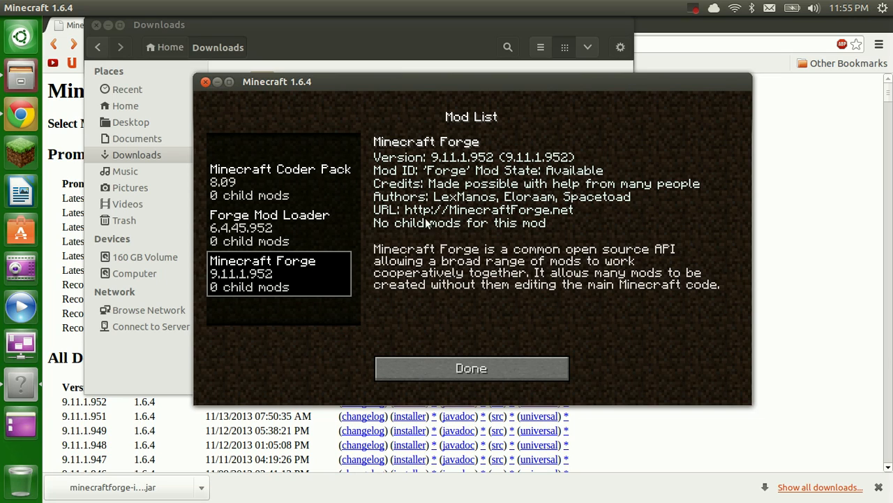
mouse_move(455, 222)
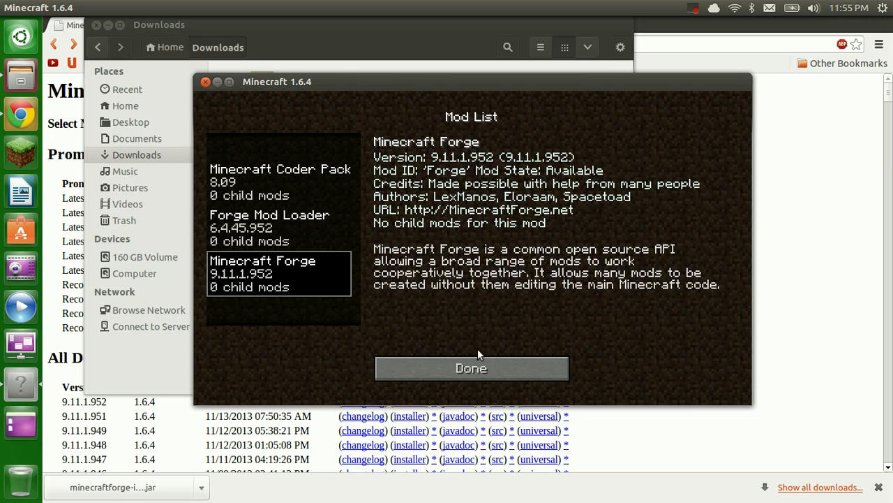
left_click(472, 368)
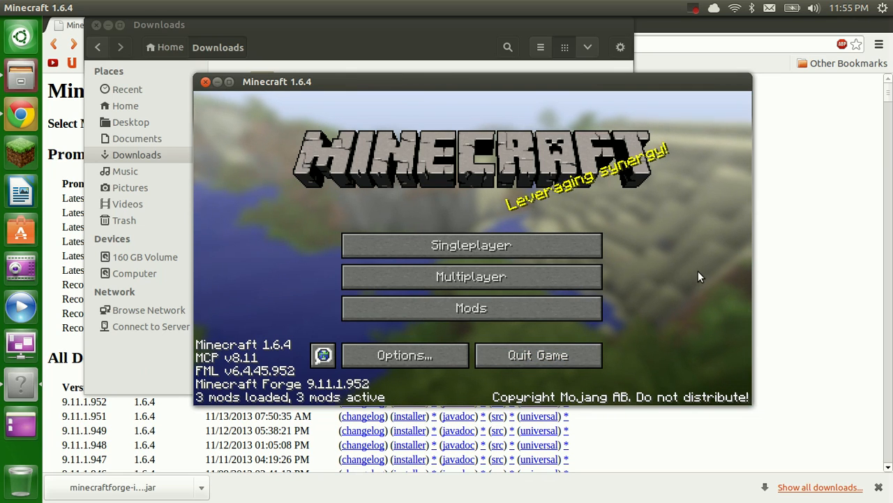